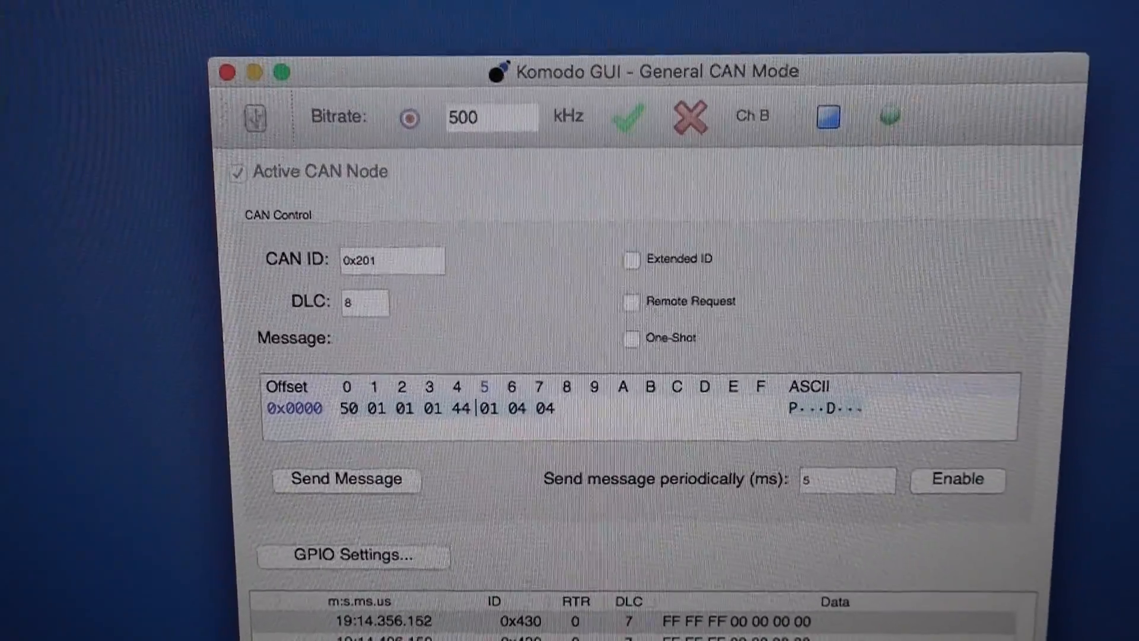
scroll(down, 3)
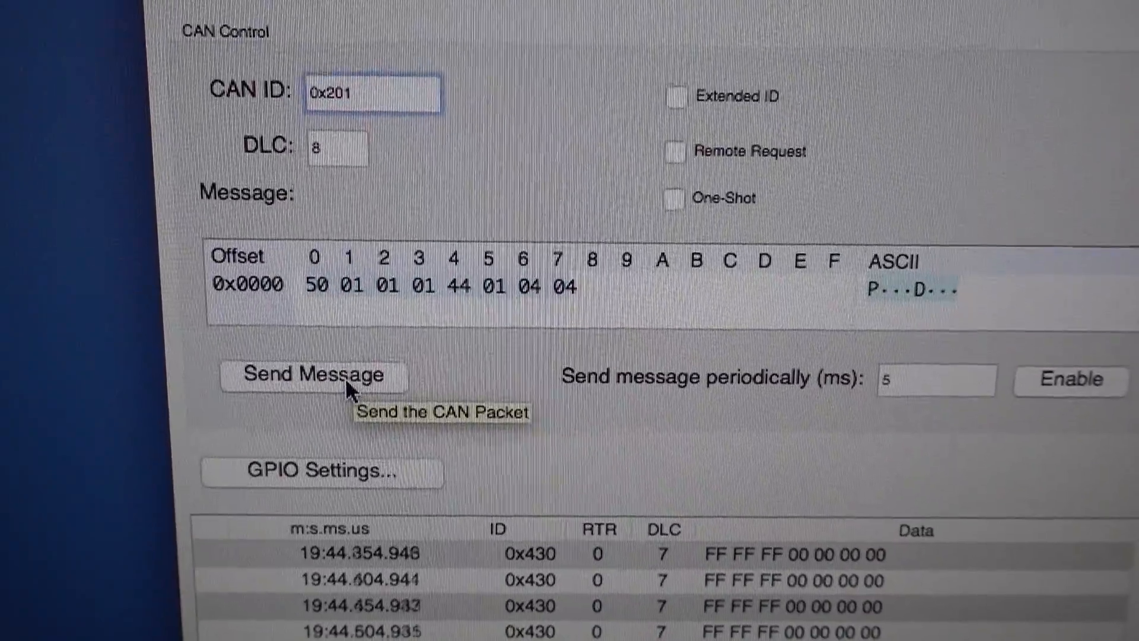
click(314, 373)
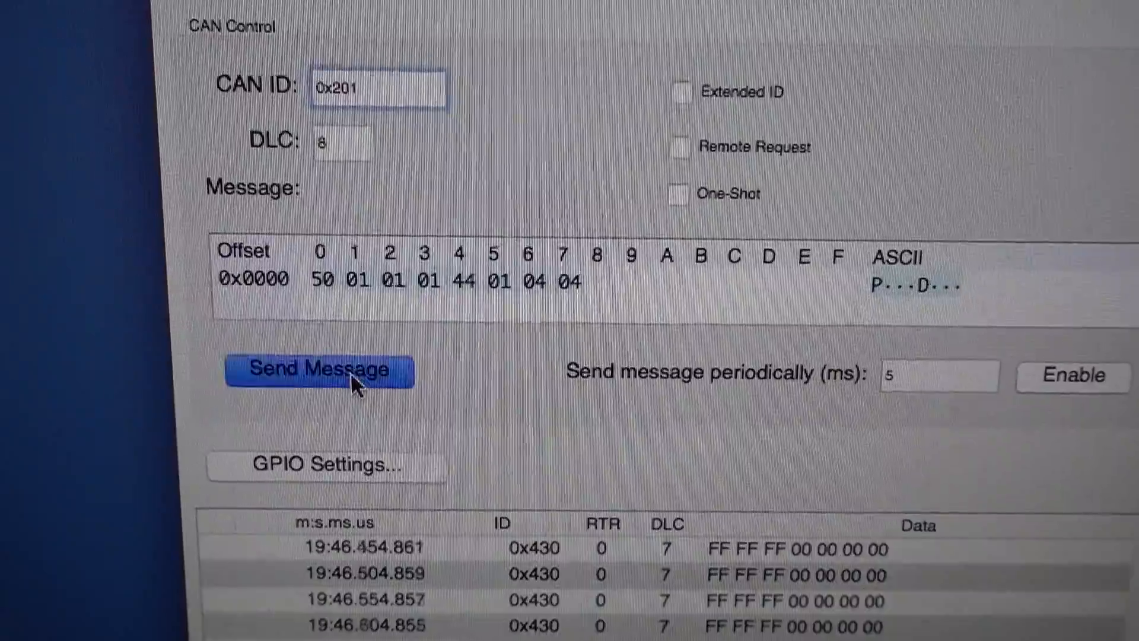
click(320, 370)
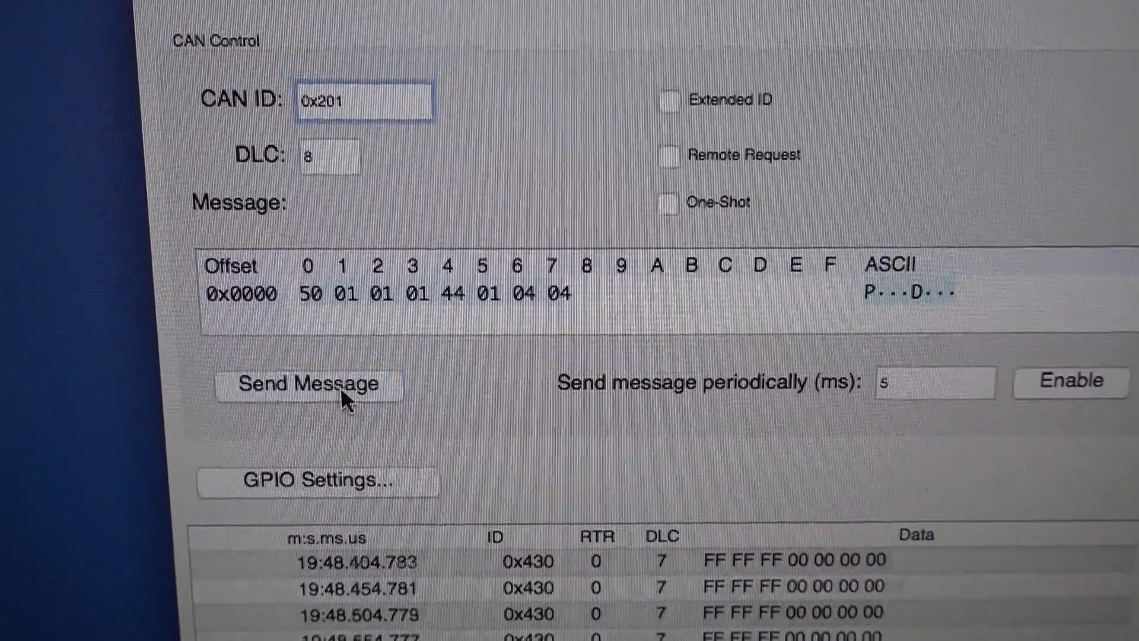
click(305, 383)
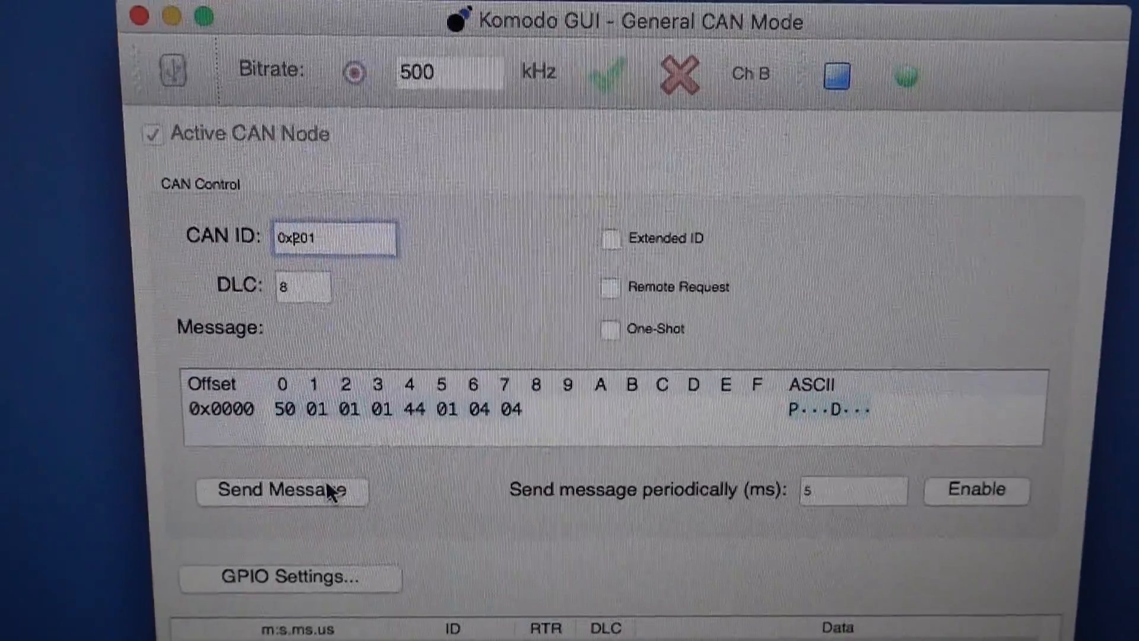
- Transmit the unchanged 0x201 message with its eight data bytes one more time
click(282, 490)
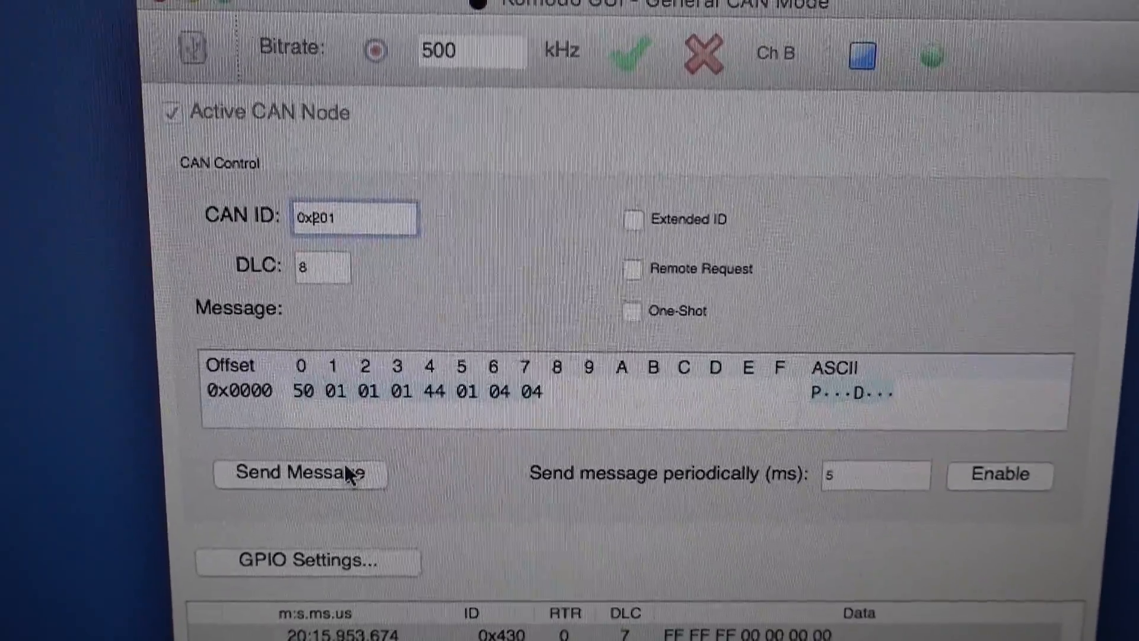